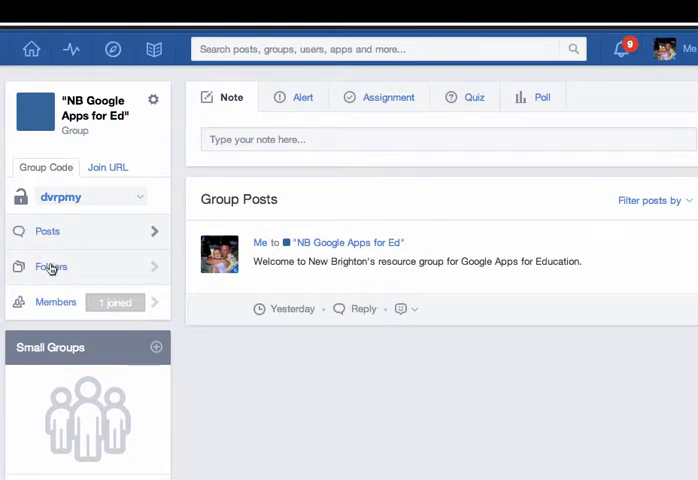
- Show the group's Folders and open the Important Links folder
{"action": "left_click", "coordinate": [50, 266]}
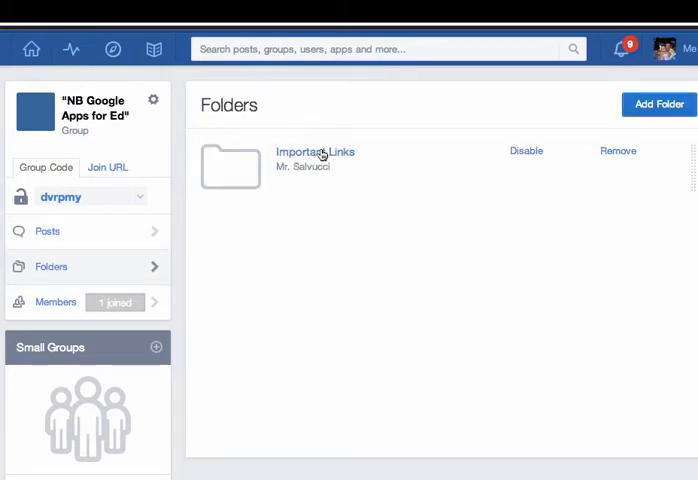
{"action": "left_click", "coordinate": [315, 151]}
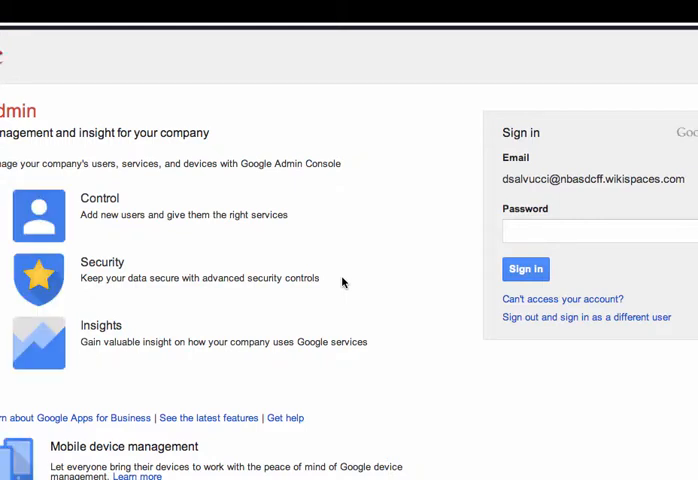
- Enter the account password in the Admin sign-in Password field
{"action": "left_click", "coordinate": [600, 231]}
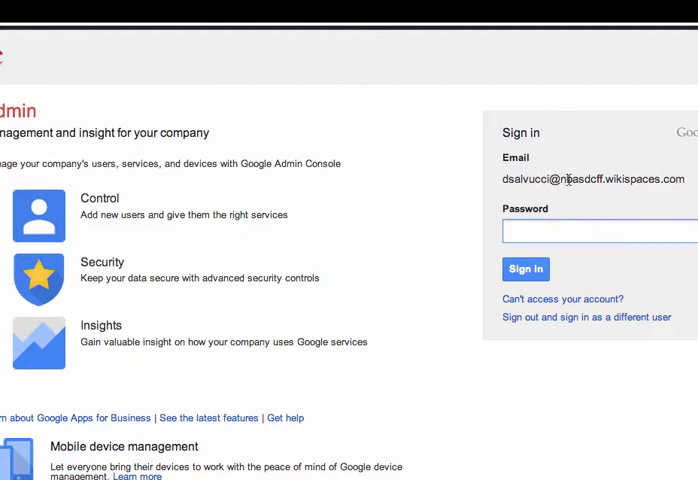
{"action": "mouse_move", "coordinate": [670, 192]}
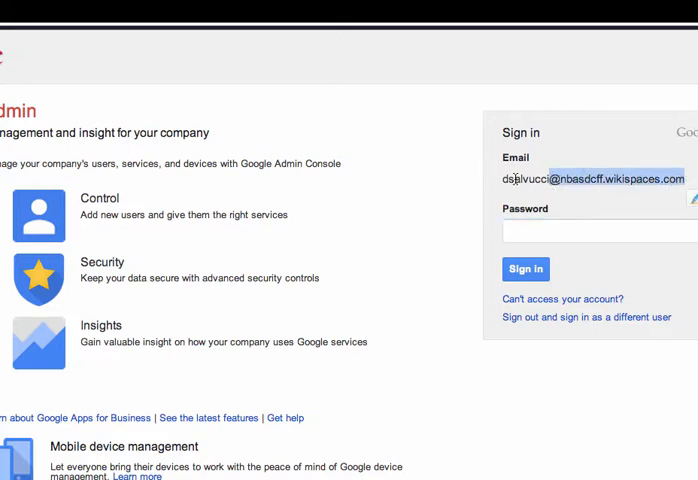
{"action": "left_click", "coordinate": [600, 231]}
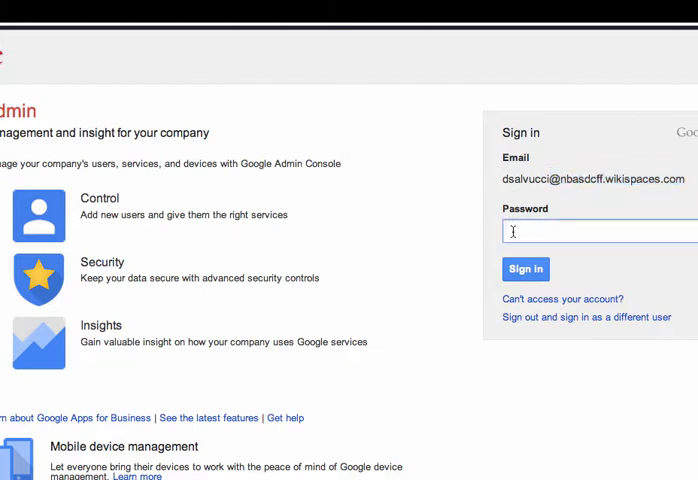
{"action": "type", "text": "password"}
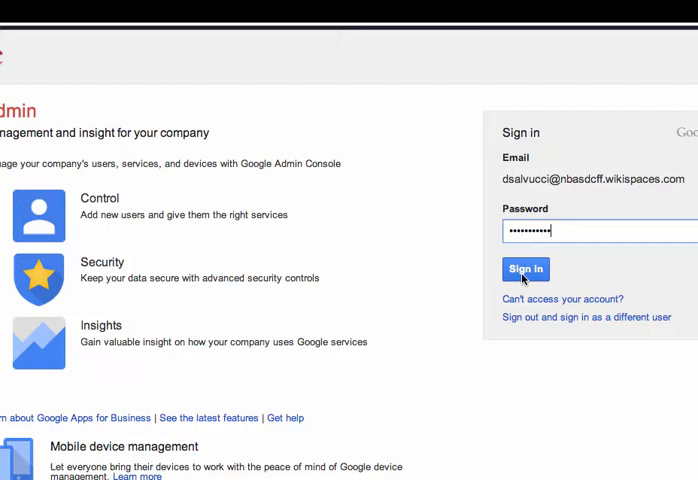
- Sign in, then load the domain's Google Apps admin control panel via Admin
{"action": "left_click", "coordinate": [525, 269]}
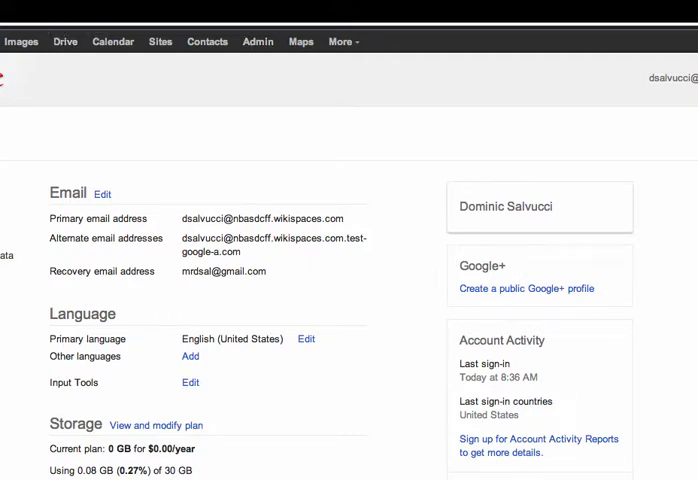
{"action": "mouse_move", "coordinate": [22, 41]}
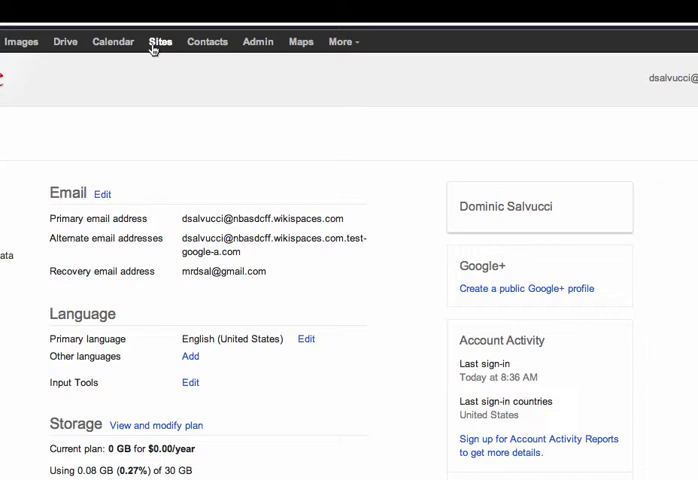
{"action": "mouse_move", "coordinate": [158, 50]}
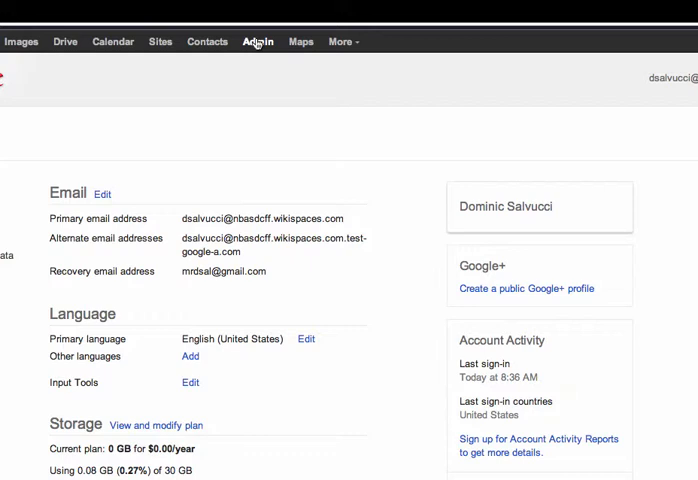
{"action": "left_click", "coordinate": [257, 42]}
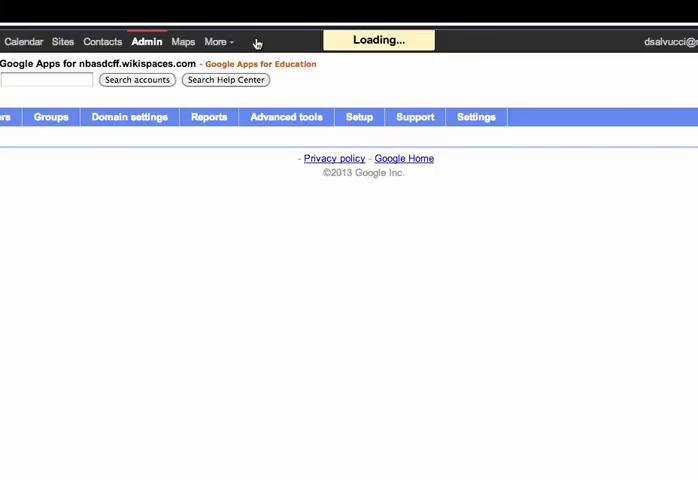